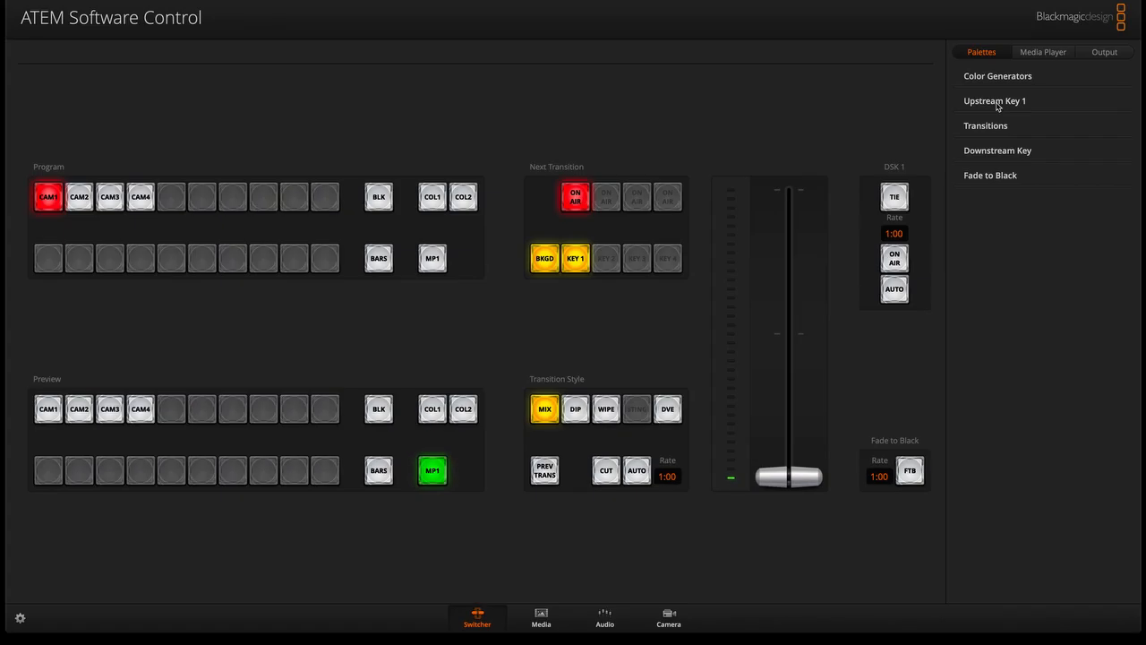
# Expand Upstream Key 1 and show its Luma key settings
pyautogui.click(994, 100)
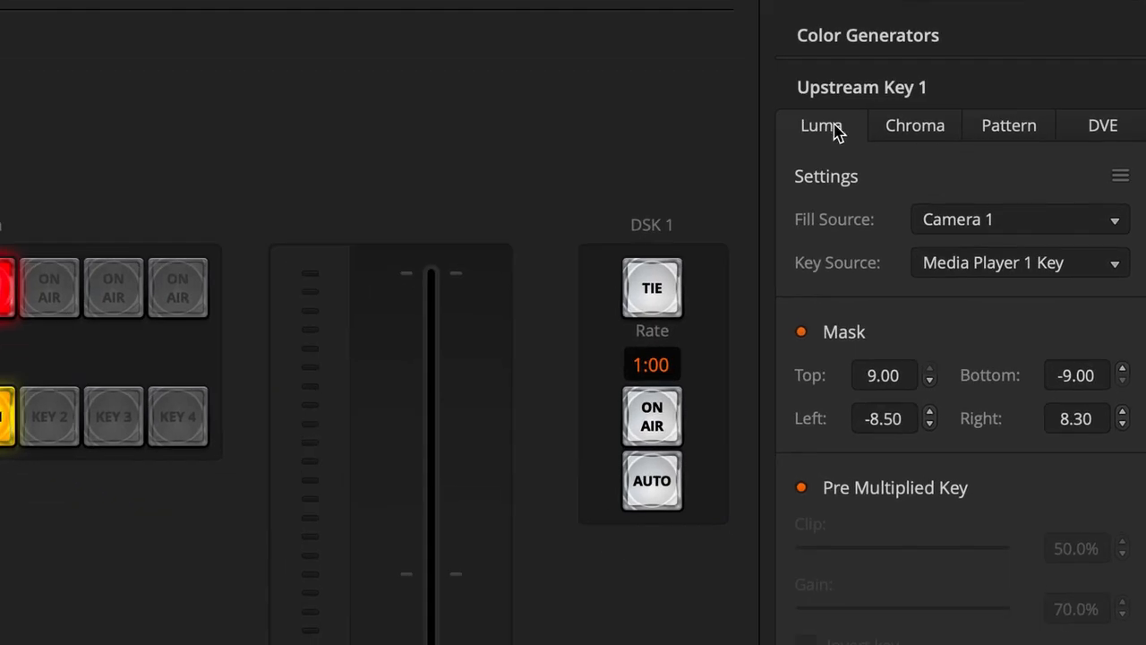
pyautogui.click(914, 125)
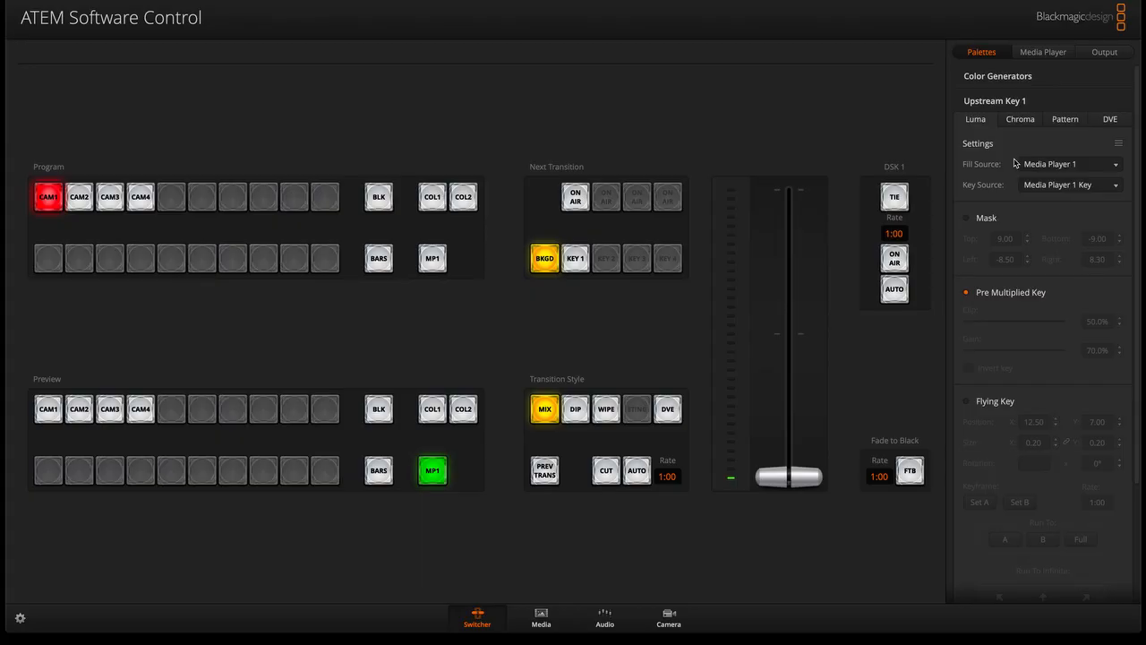
# Load the Motor Sport Lower Third still on the Media page, then return to Switcher
pyautogui.click(541, 617)
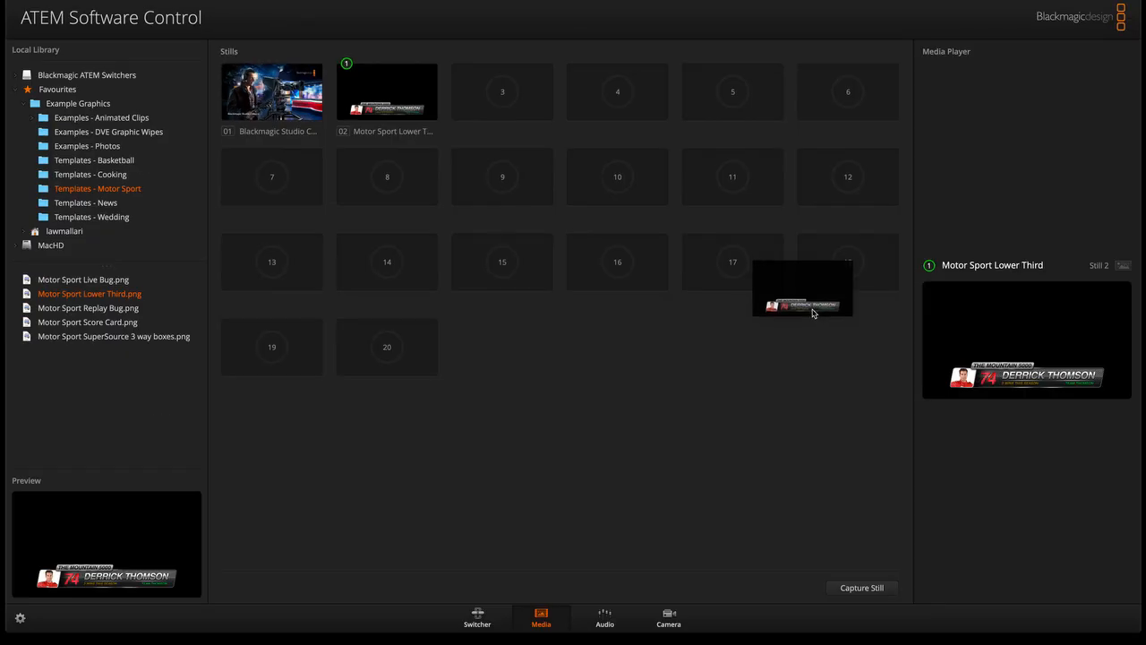
pyautogui.click(478, 617)
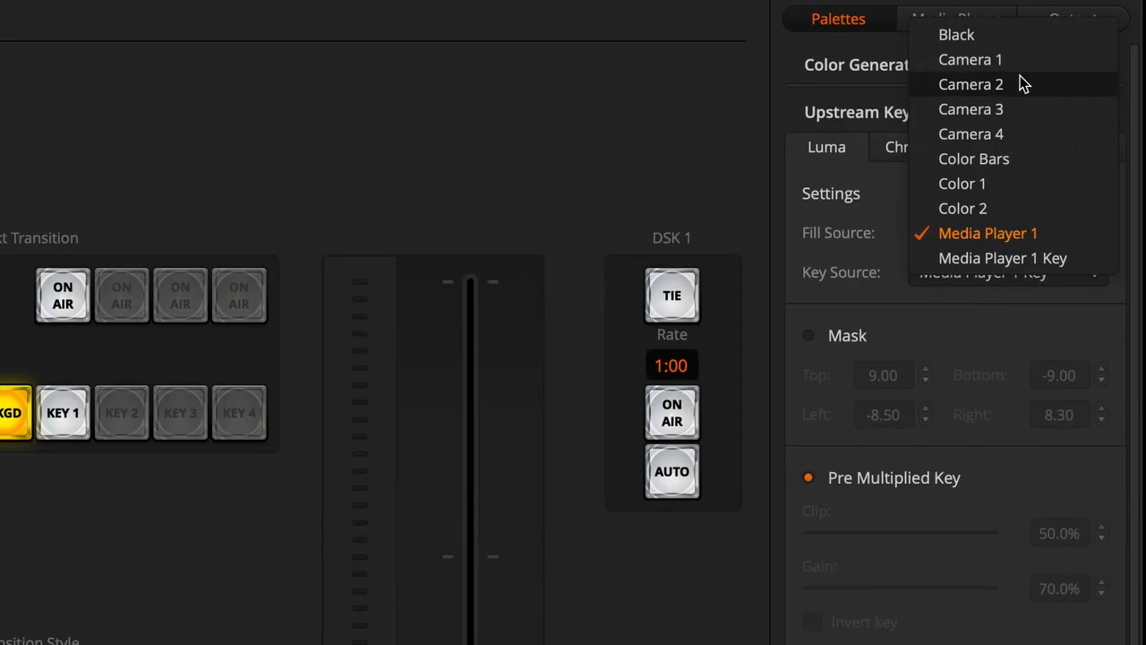
pyautogui.click(988, 233)
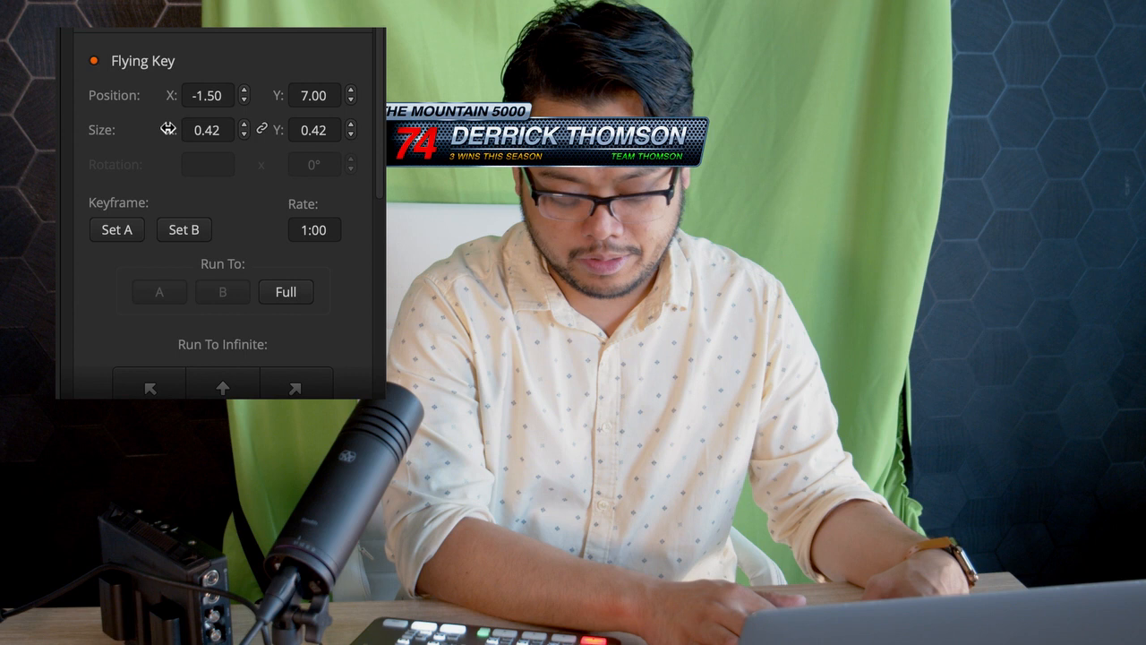
# Set the lower third's flying key to size 0.42 at X -1.50, Y 7.00
pyautogui.click(350, 90)
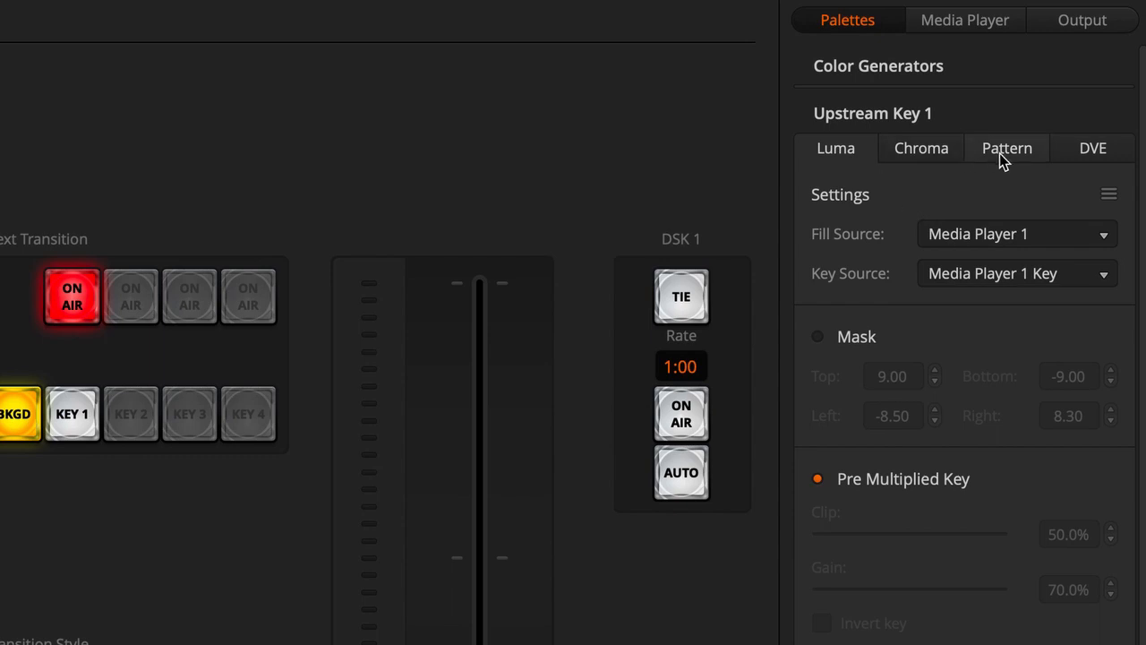
# Make Upstream Key 1 a pattern key and open the media pool for the Studio Camera still
pyautogui.click(1006, 148)
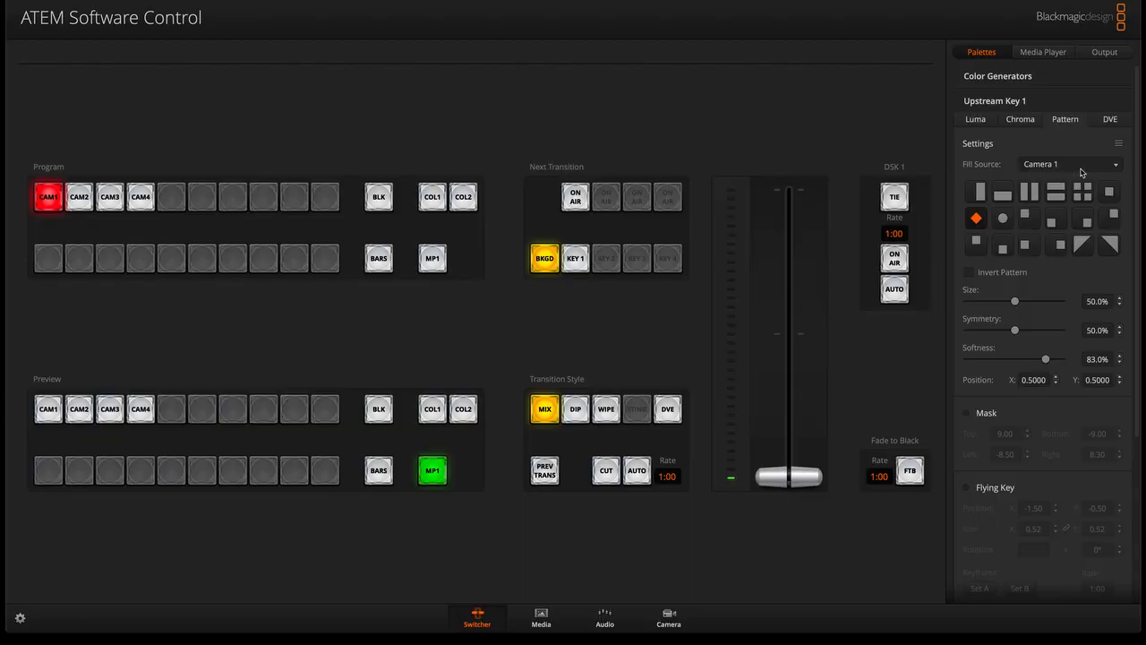
pyautogui.click(541, 617)
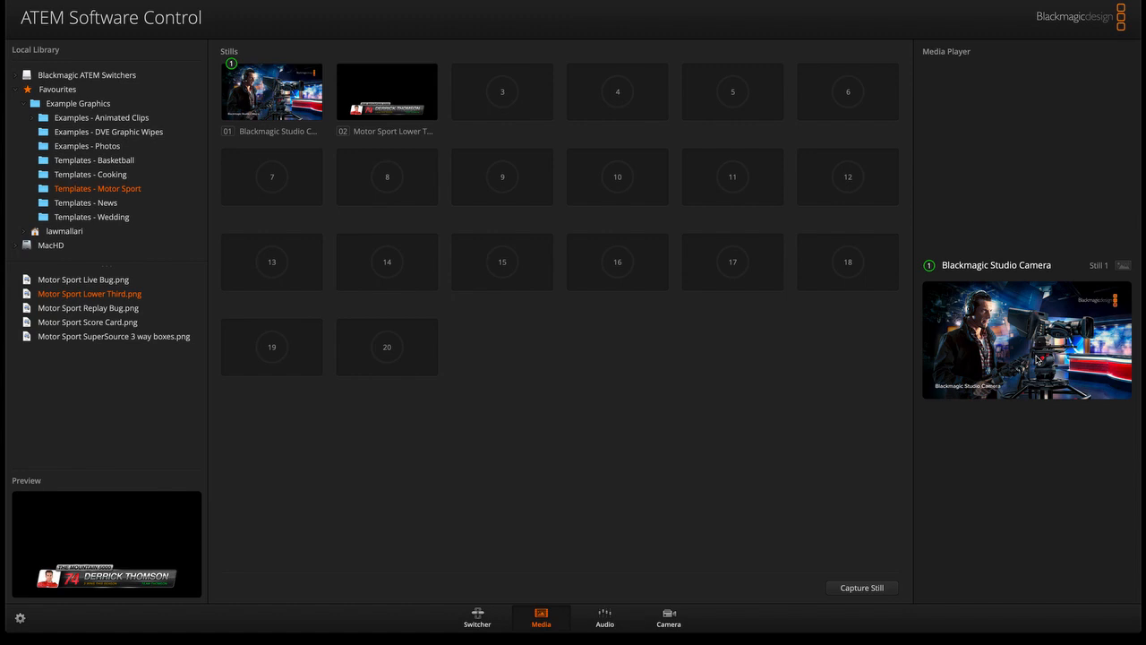
# Return to the Switcher page with Key 1 showing a zero-softness circle pattern
pyautogui.click(352, 618)
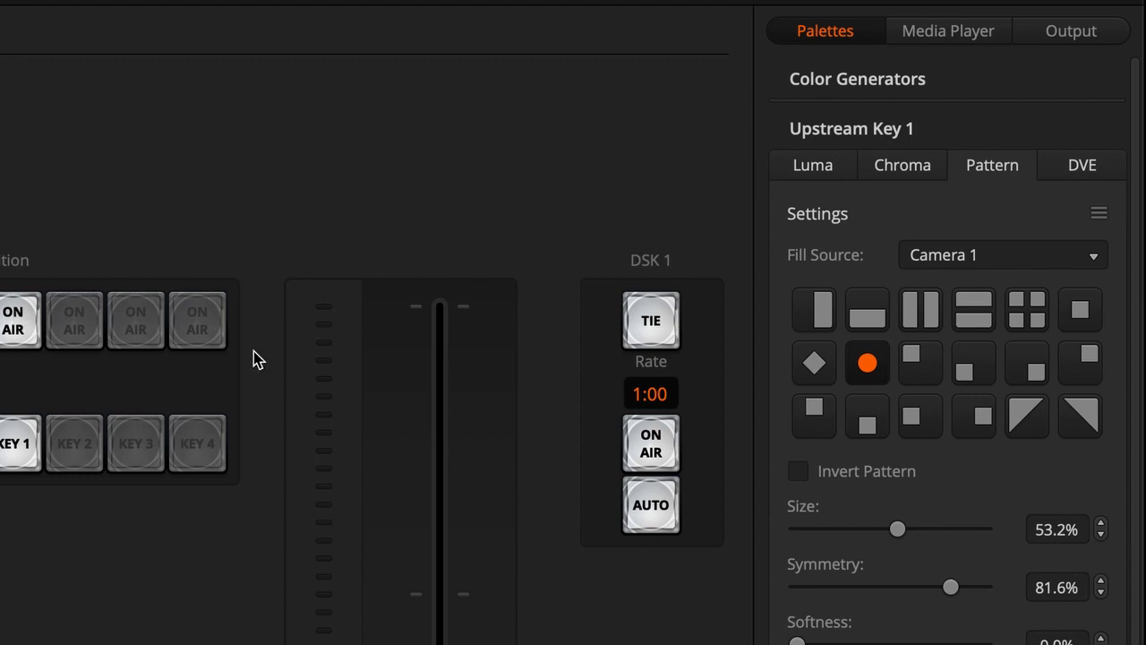
pyautogui.moveTo(987, 255)
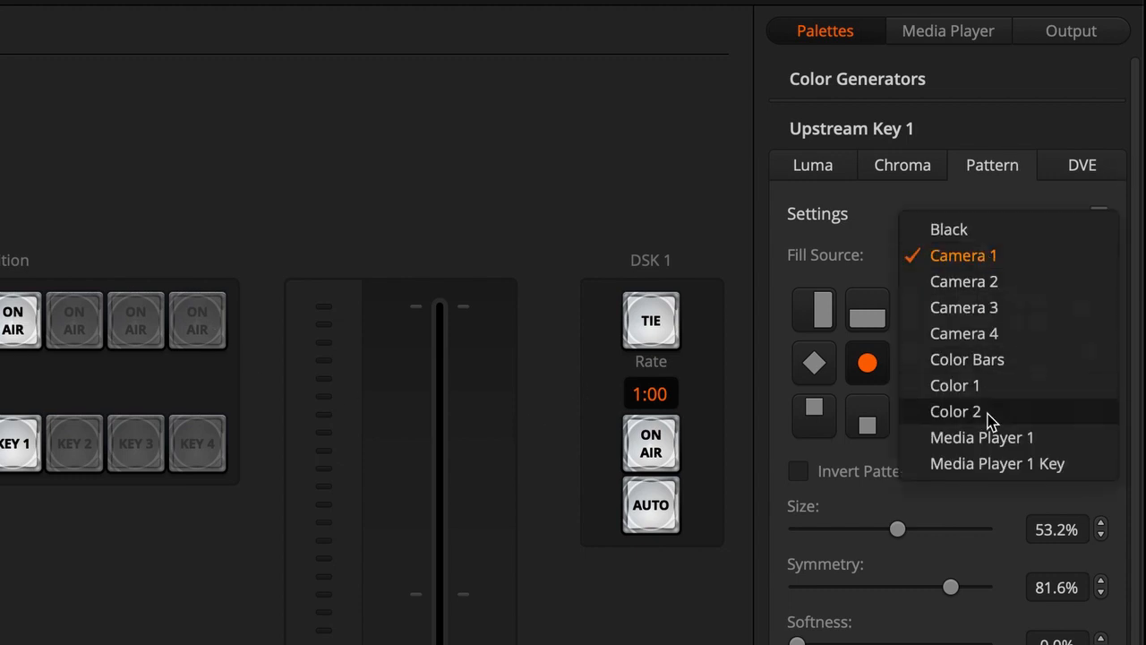
# Fill the circle pattern from Media Player 1, sizing it to about 52% with lower symmetry
pyautogui.click(981, 437)
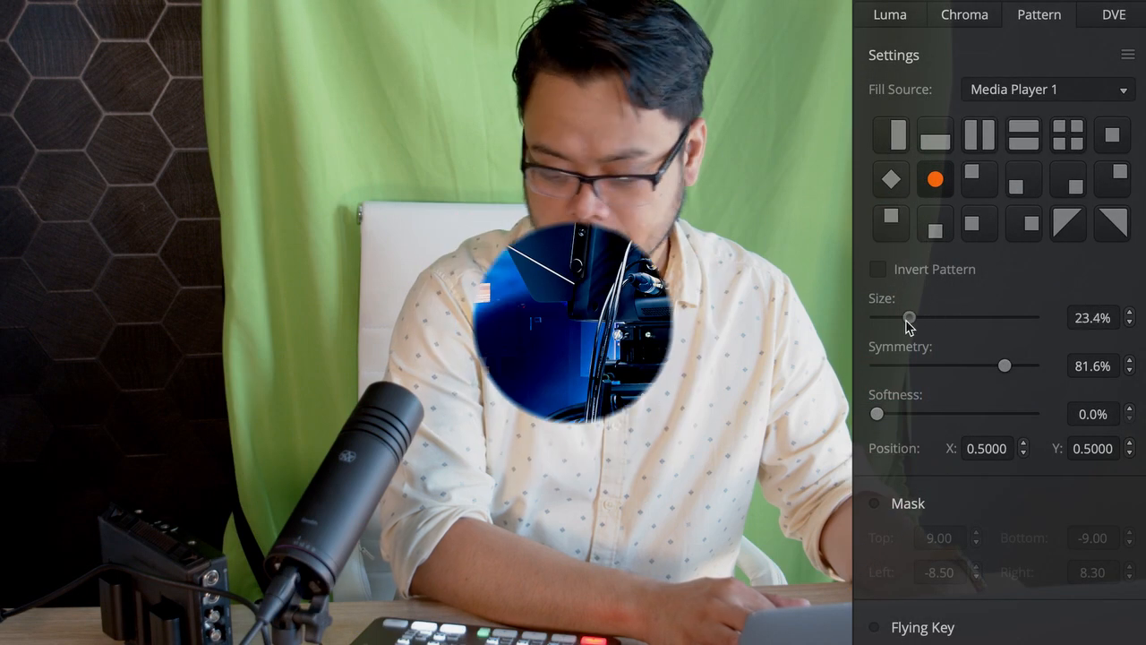
pyautogui.moveTo(909, 316); pyautogui.dragTo(914, 316)
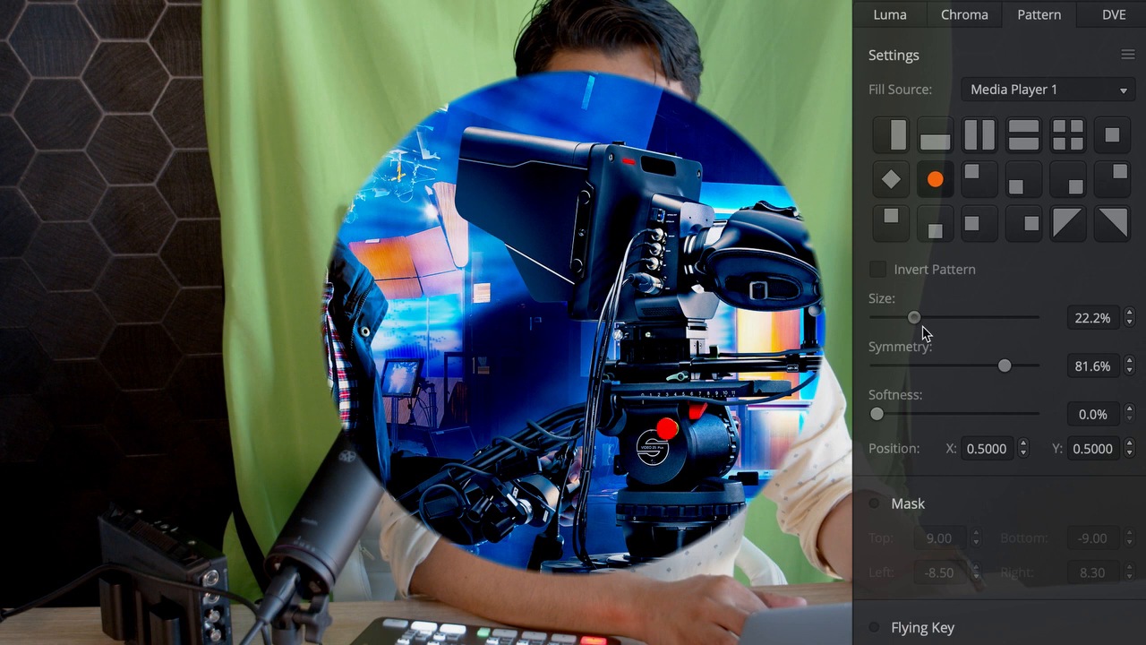
pyautogui.moveTo(915, 317); pyautogui.dragTo(958, 317)
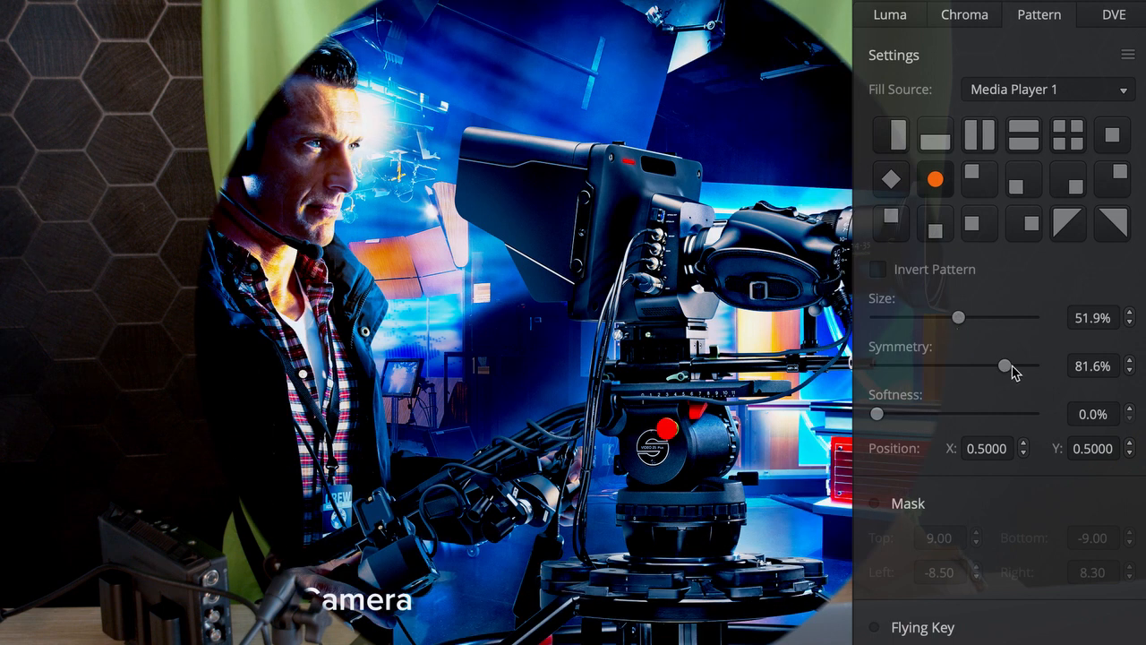
pyautogui.moveTo(1003, 367); pyautogui.dragTo(1004, 366)
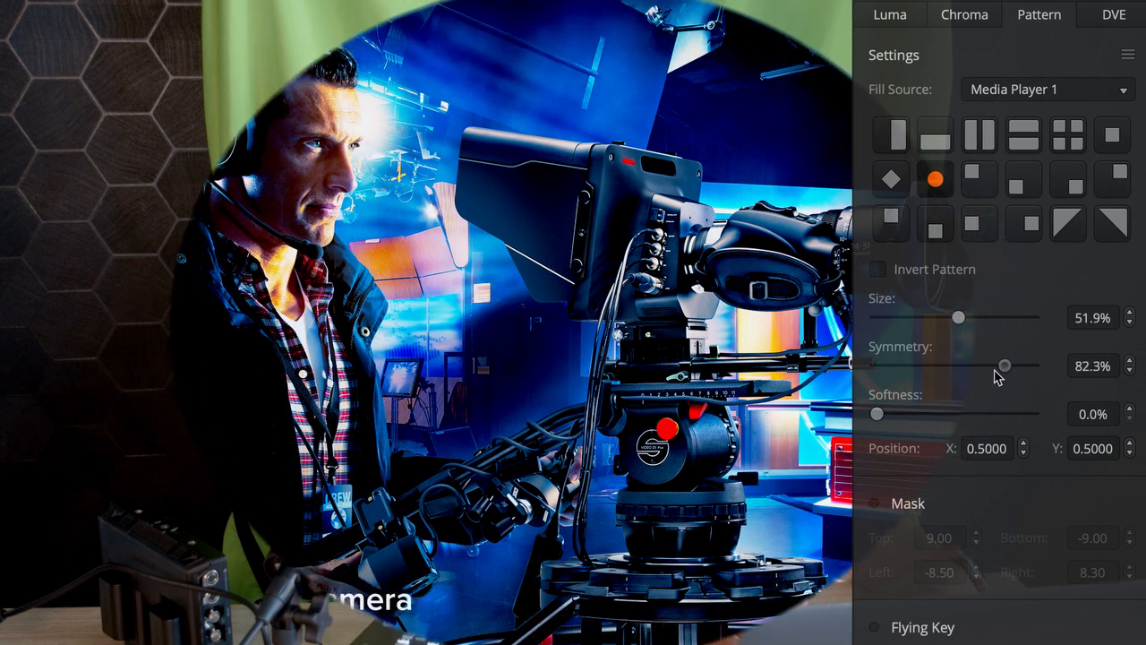
pyautogui.moveTo(1003, 365); pyautogui.dragTo(984, 365)
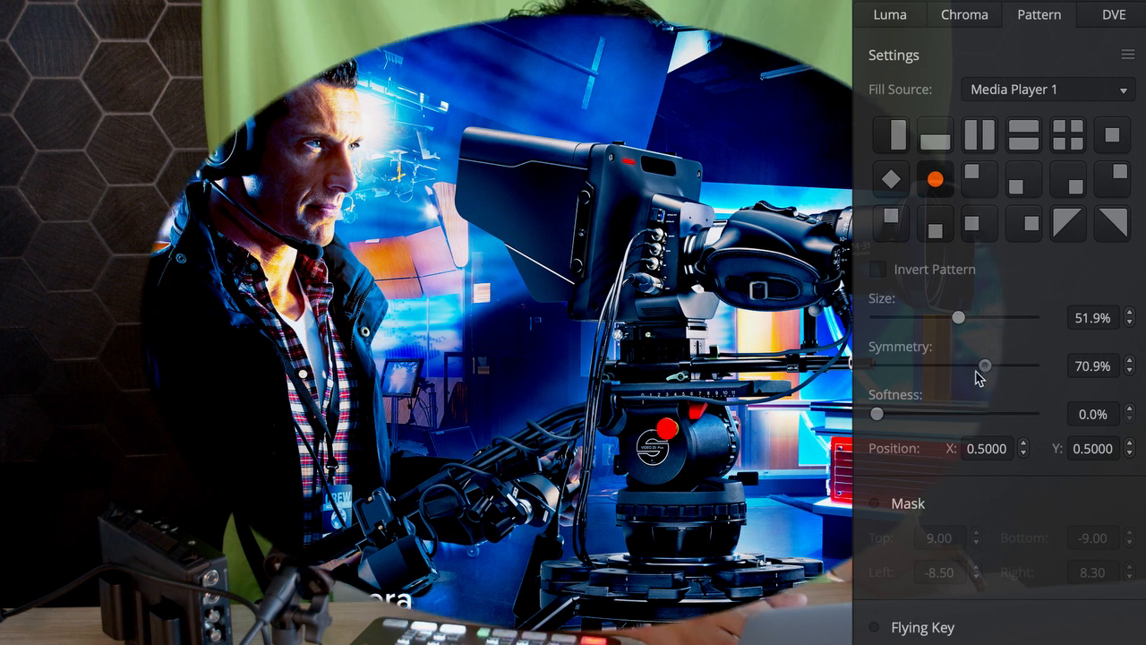
# Set the circle's edge softness to 35.4% and invert the pattern
pyautogui.moveTo(877, 413); pyautogui.dragTo(961, 413)
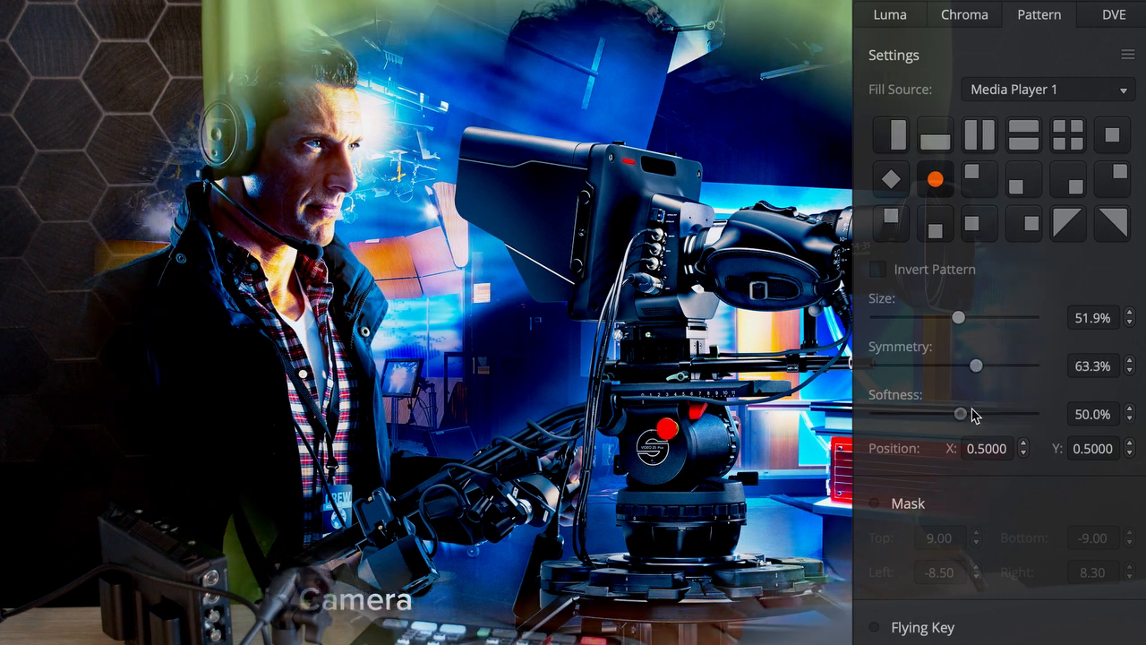
pyautogui.moveTo(961, 413); pyautogui.dragTo(976, 413)
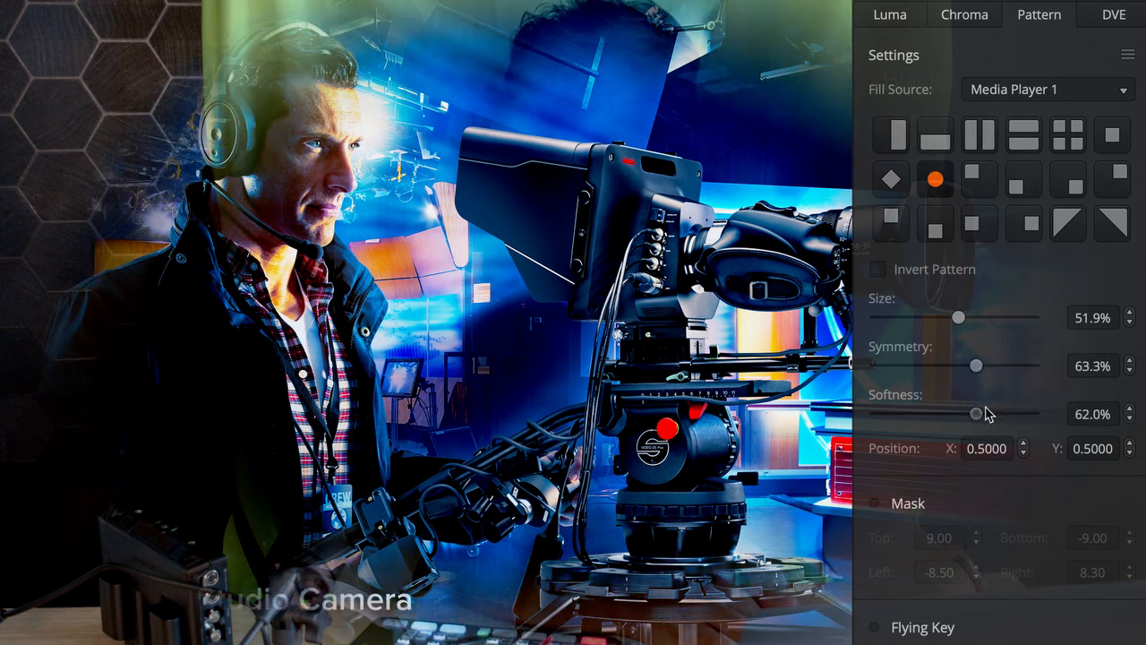
pyautogui.moveTo(976, 414); pyautogui.dragTo(931, 414)
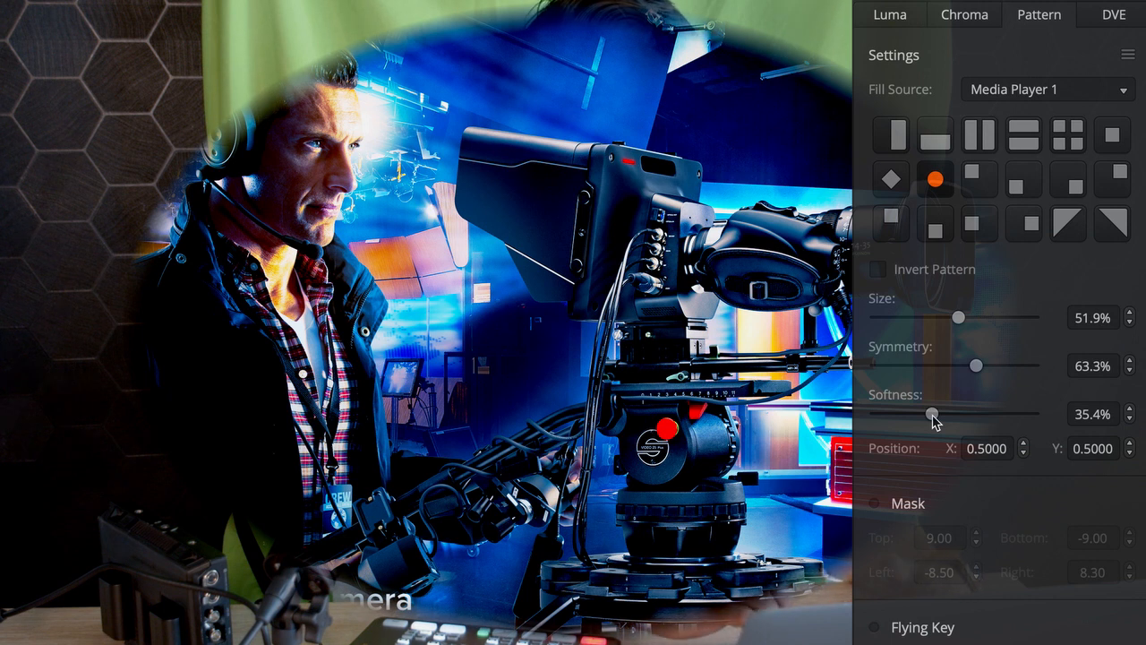
pyautogui.moveTo(974, 279)
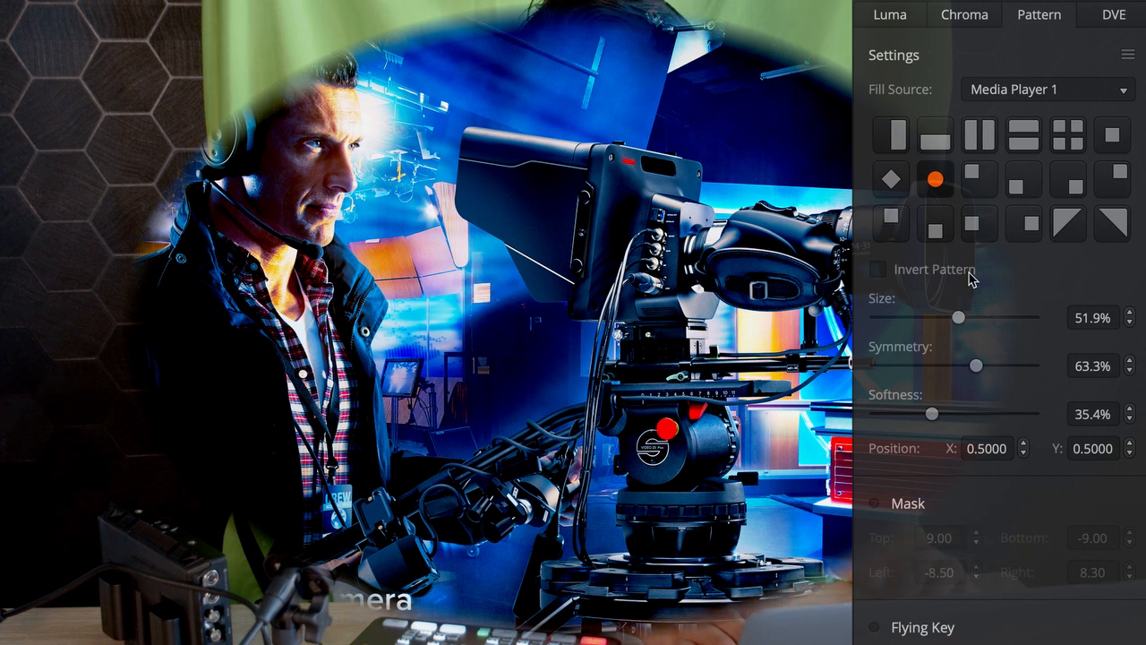
pyautogui.click(879, 270)
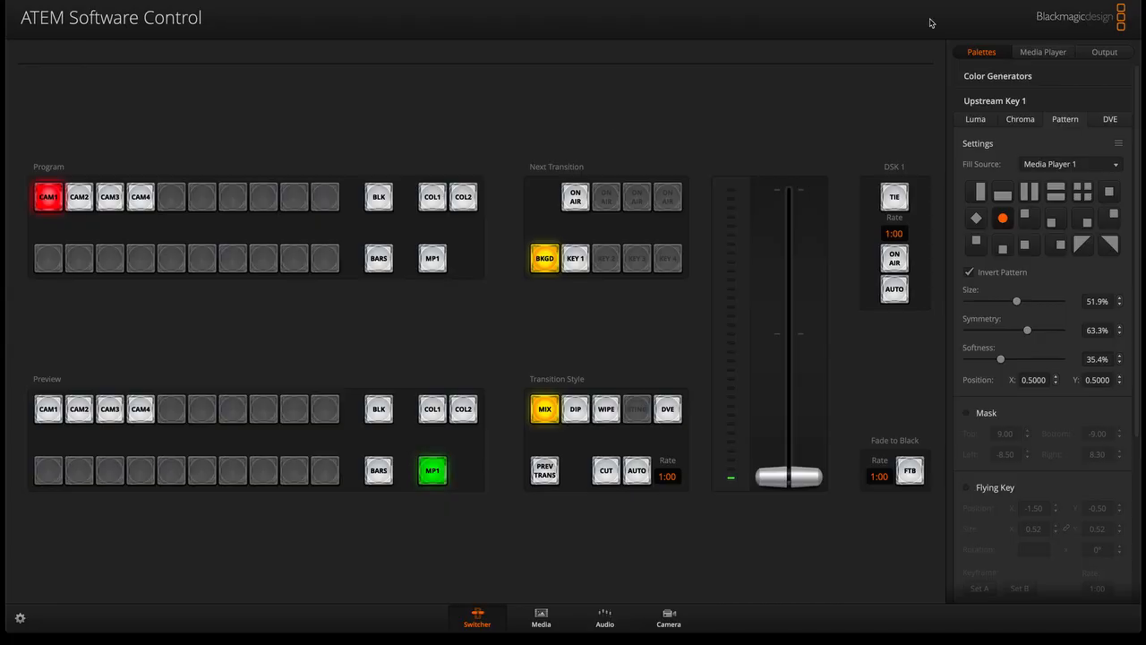
# Switch Upstream Key 1 to DVE with Camera 1 as the inset fill
pyautogui.click(1110, 119)
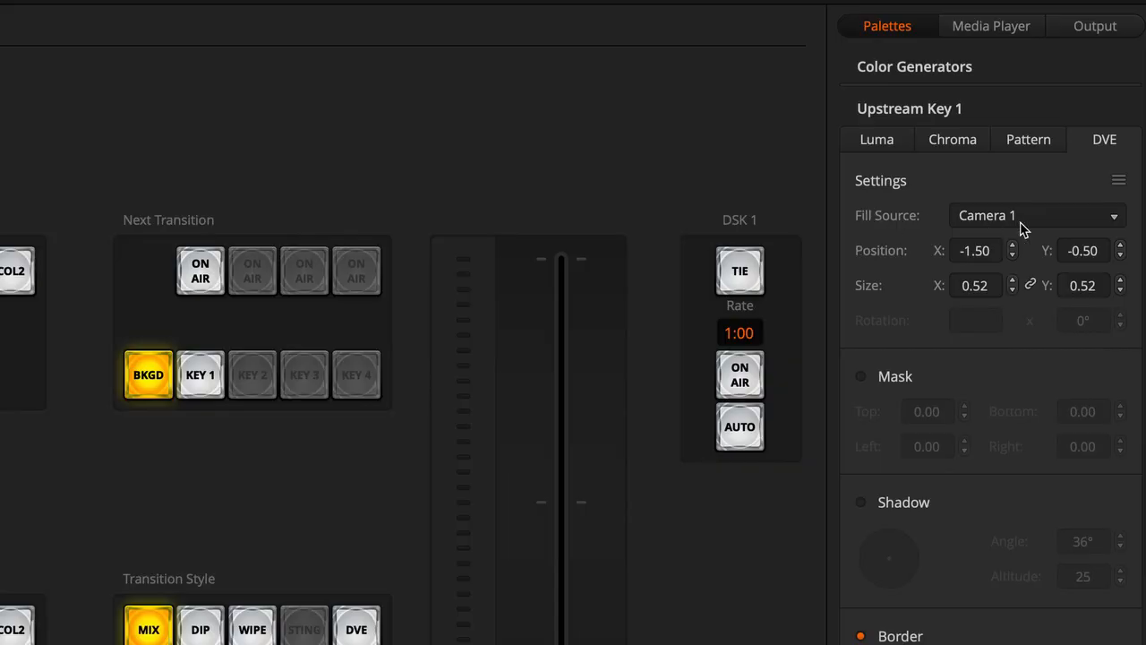
pyautogui.click(1036, 214)
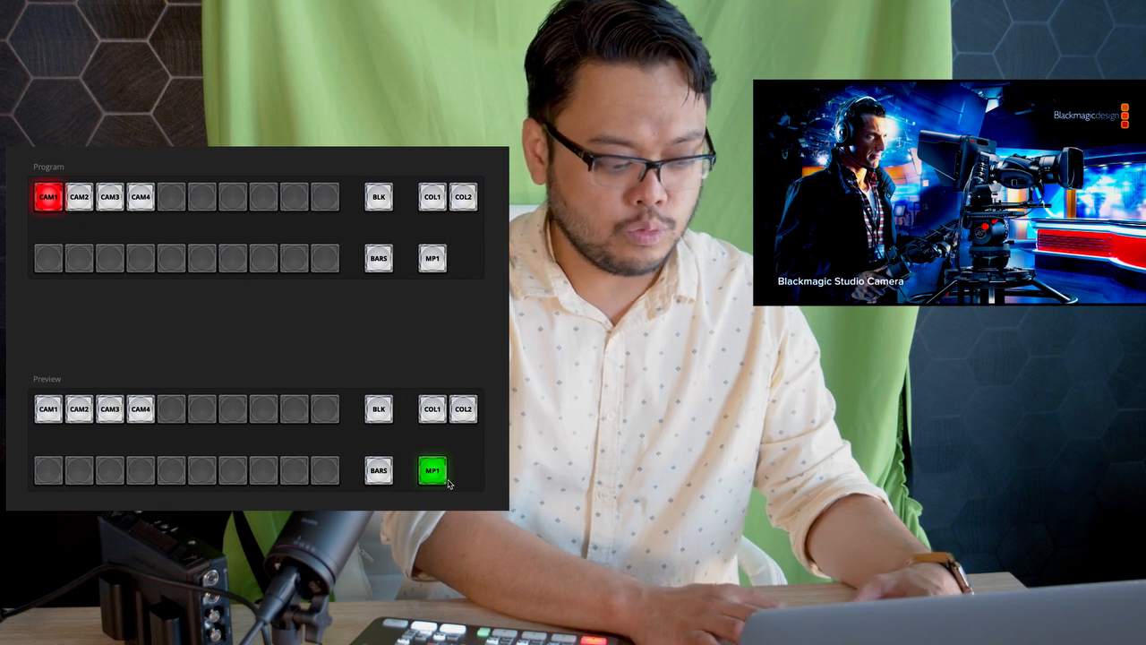
# Select Media Player 1 as the next source and show Key 1's Chroma settings
pyautogui.click(432, 258)
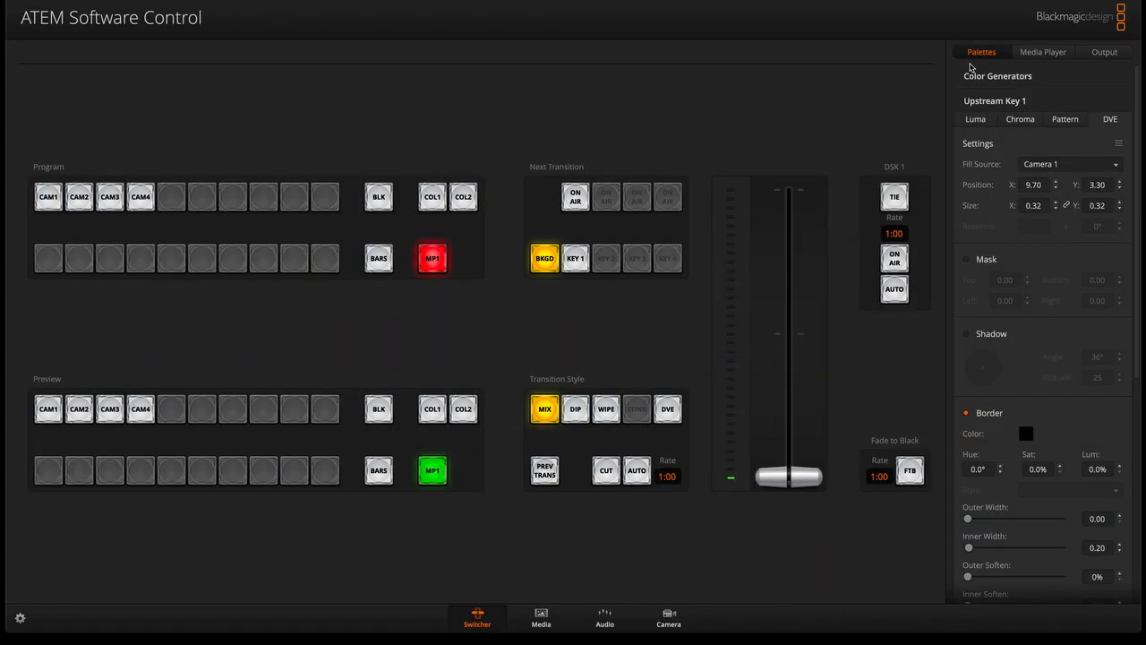
pyautogui.click(1020, 119)
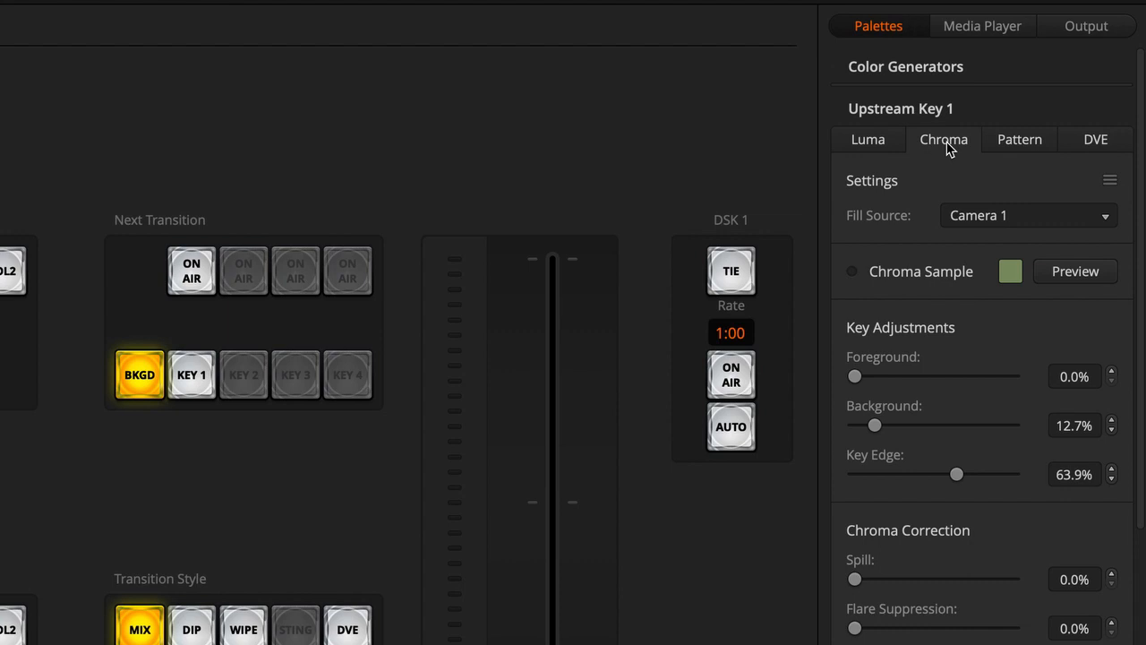
pyautogui.moveTo(982, 226)
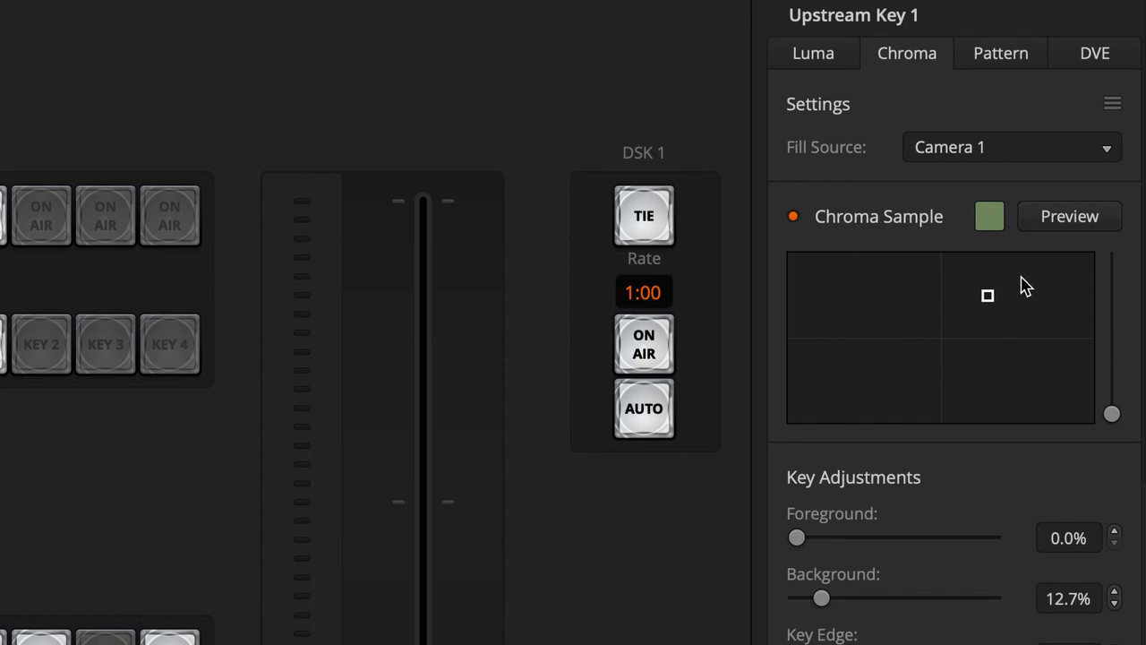
pyautogui.moveTo(1027, 346)
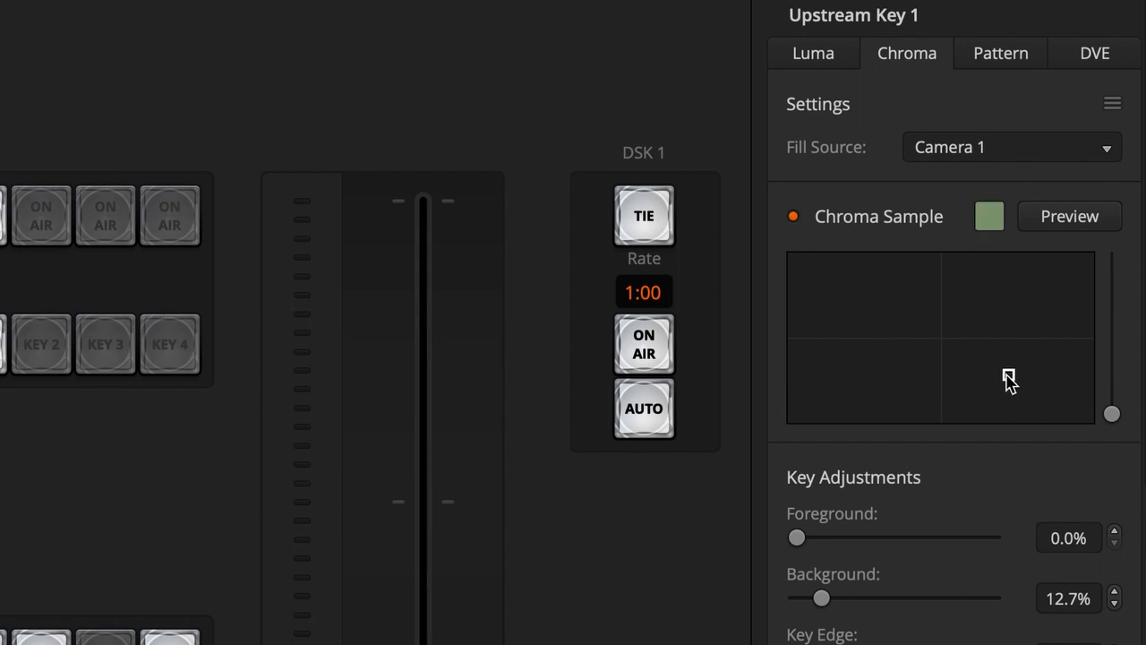
pyautogui.moveTo(1009, 311)
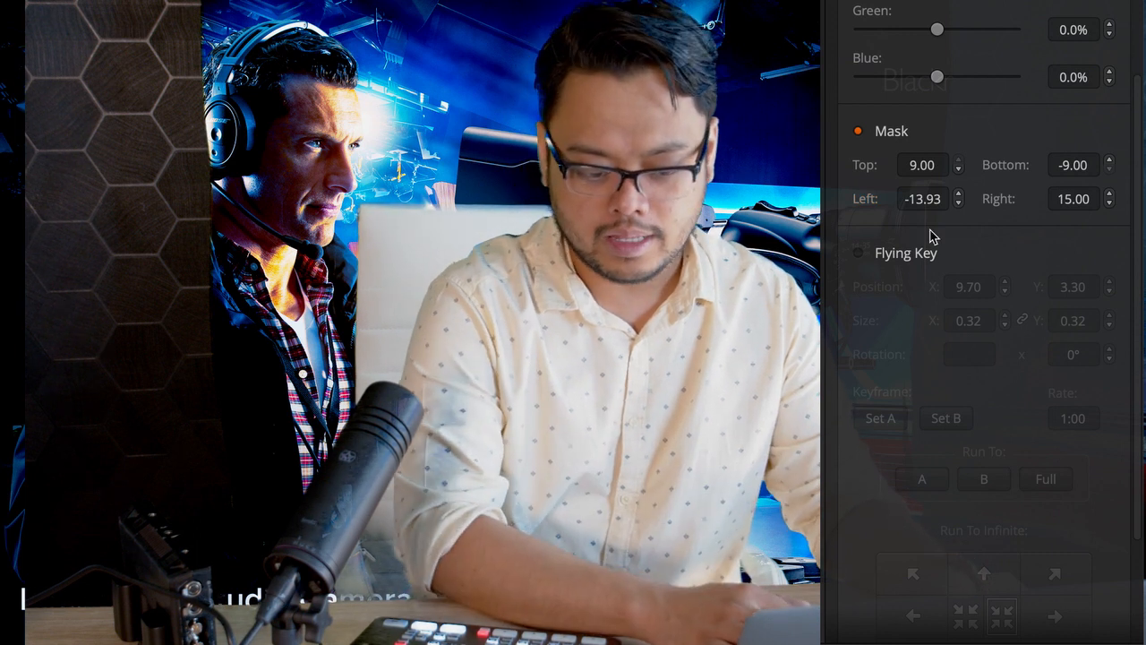
# Set the presenter key's left mask crop to -8.70
pyautogui.click(922, 198)
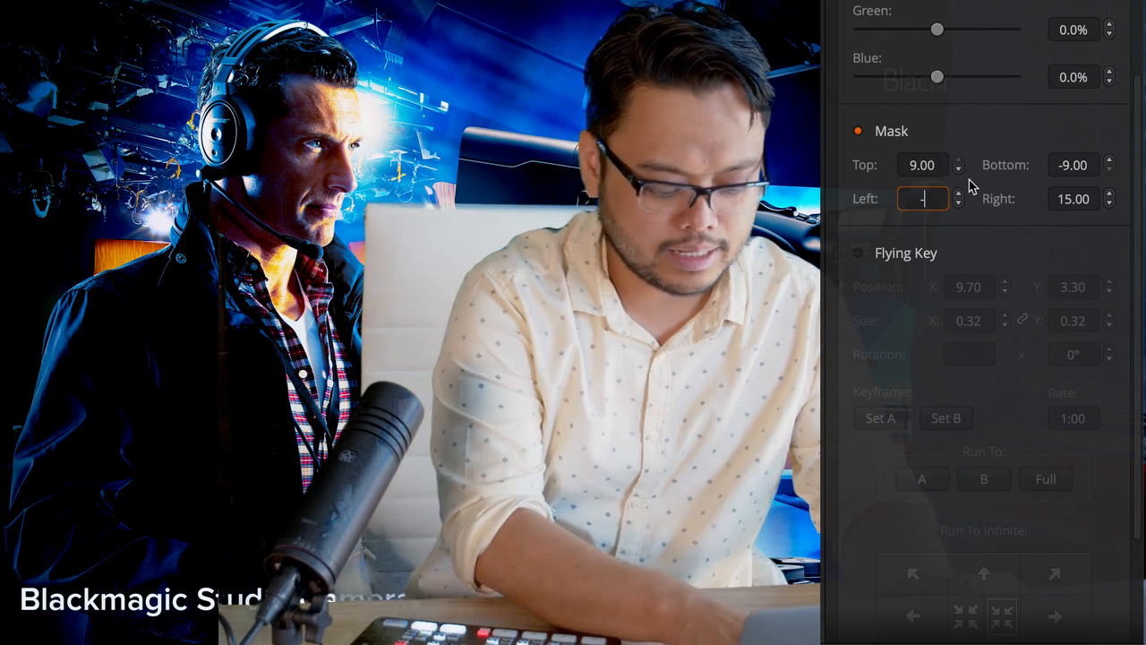
pyautogui.write('-8.70')
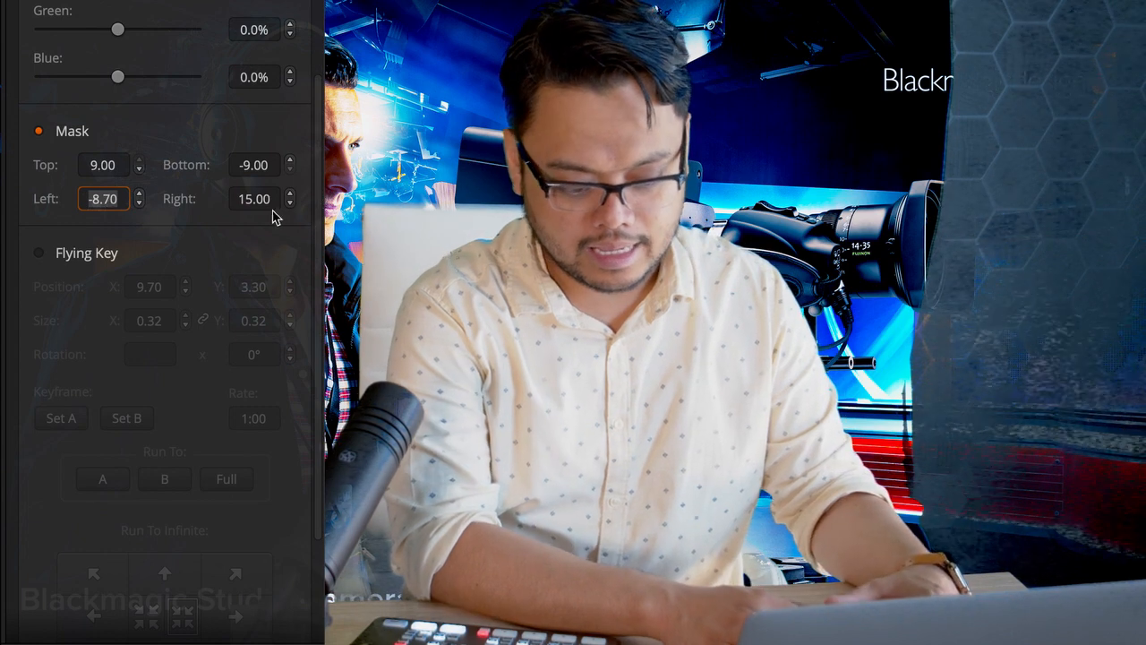
pyautogui.click(254, 199)
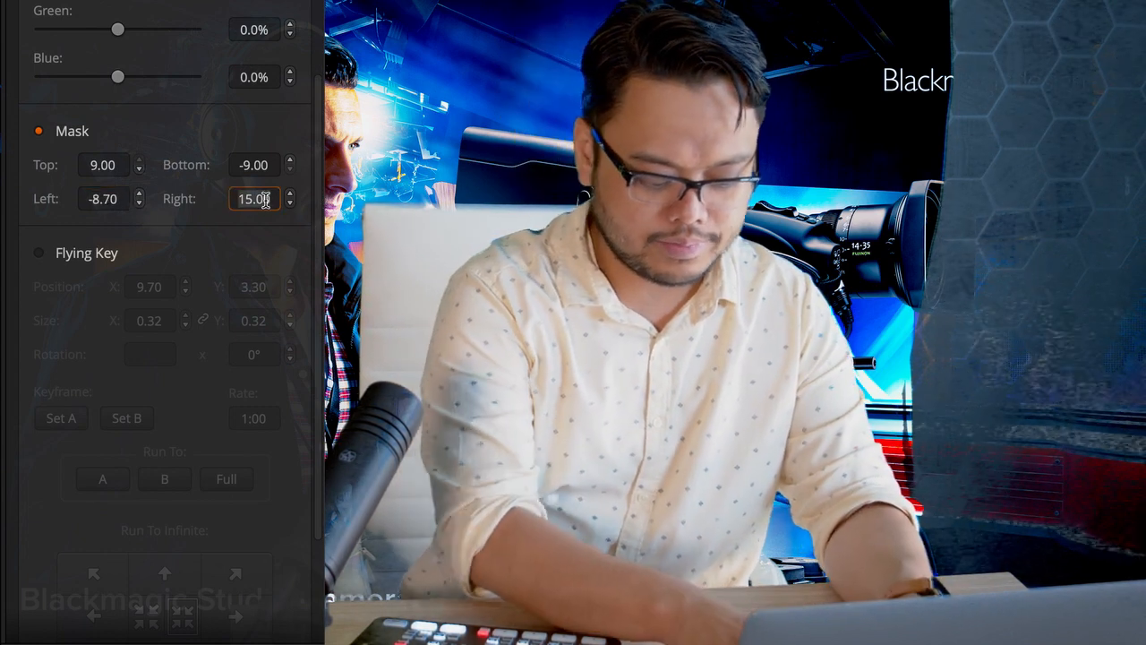